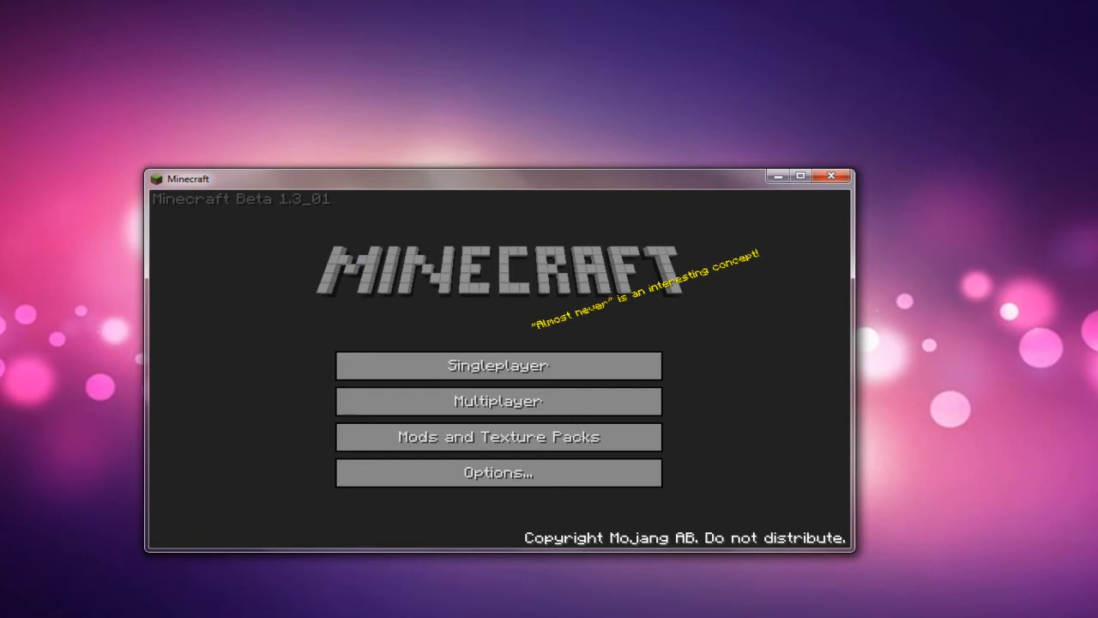
mouse_move(498, 438)
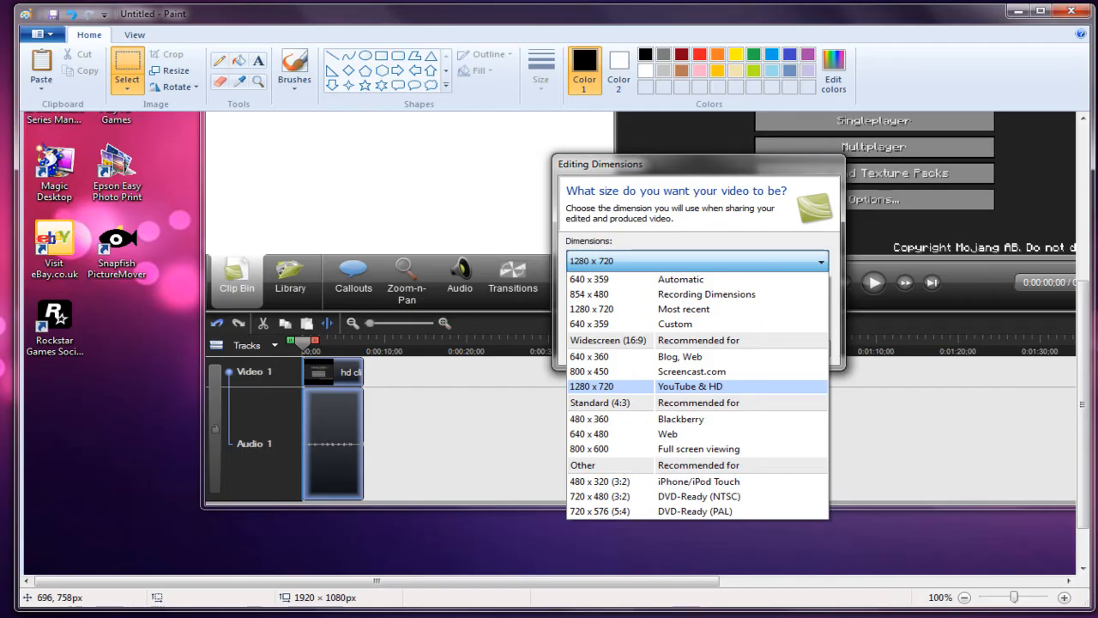
mouse_move(741, 617)
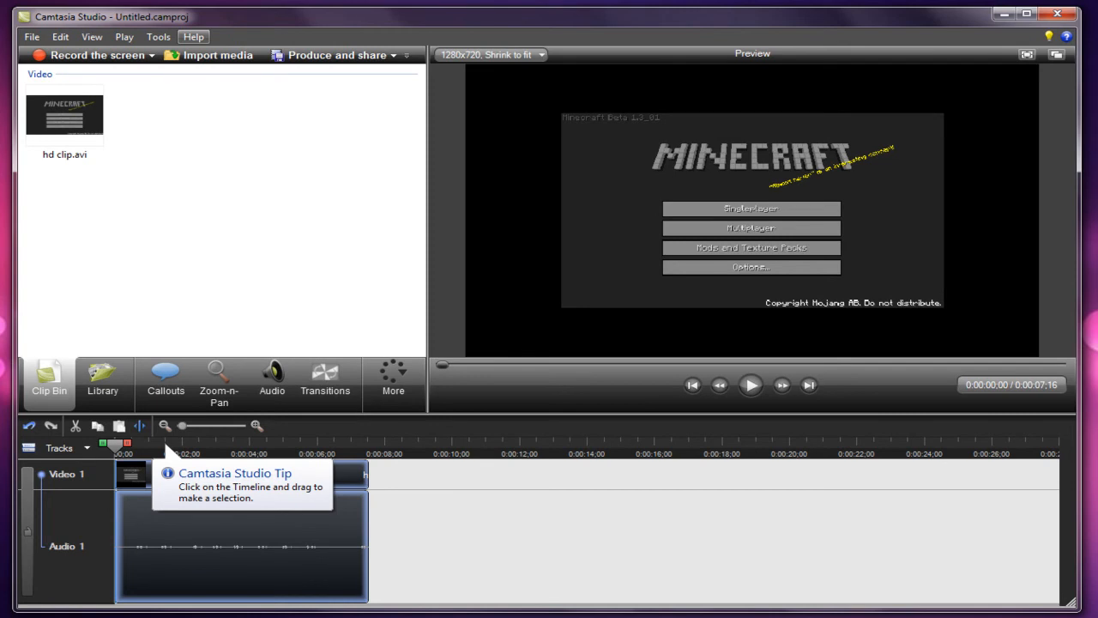
Play the imported hd clip.avi in the preview.
left_click(750, 385)
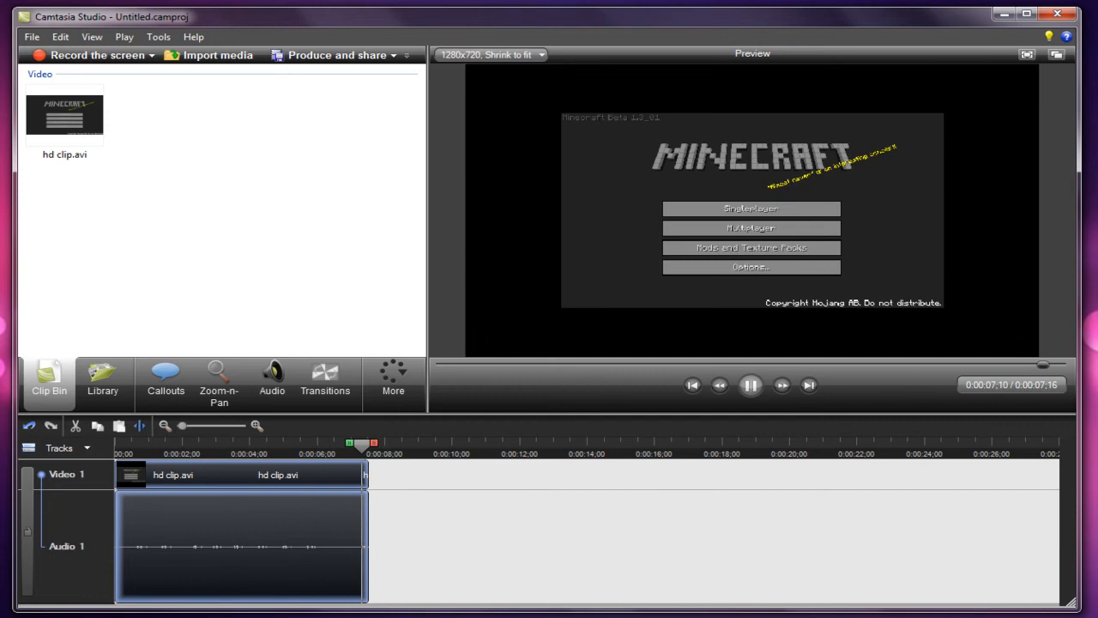
Stop playback, select hd clip.avi and start Zoom-n-Pan editing on it.
left_click(750, 384)
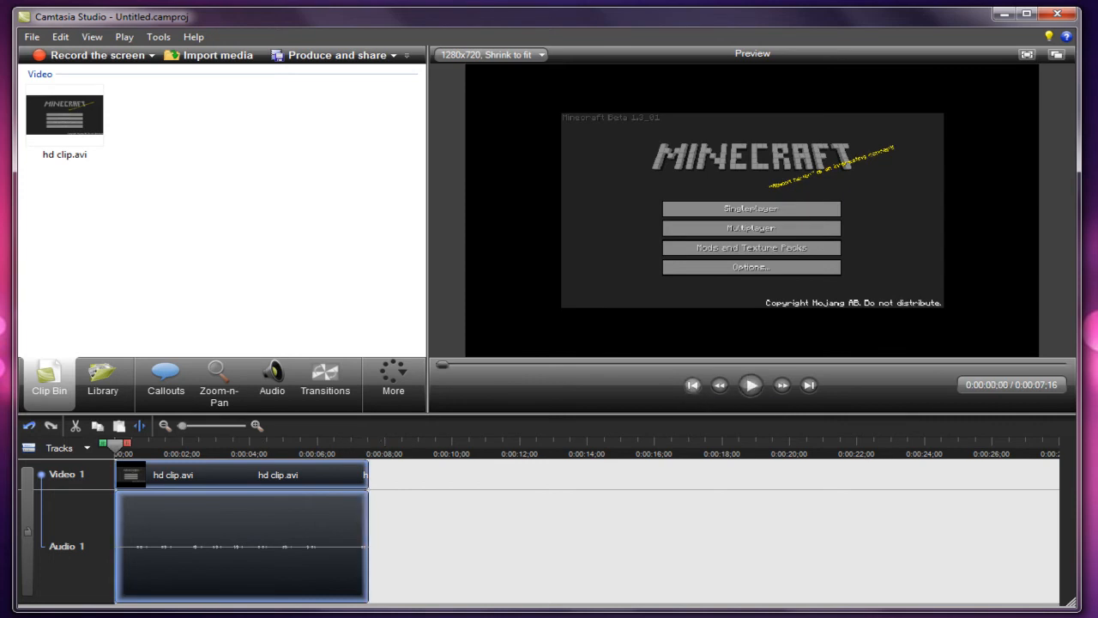
left_click(65, 113)
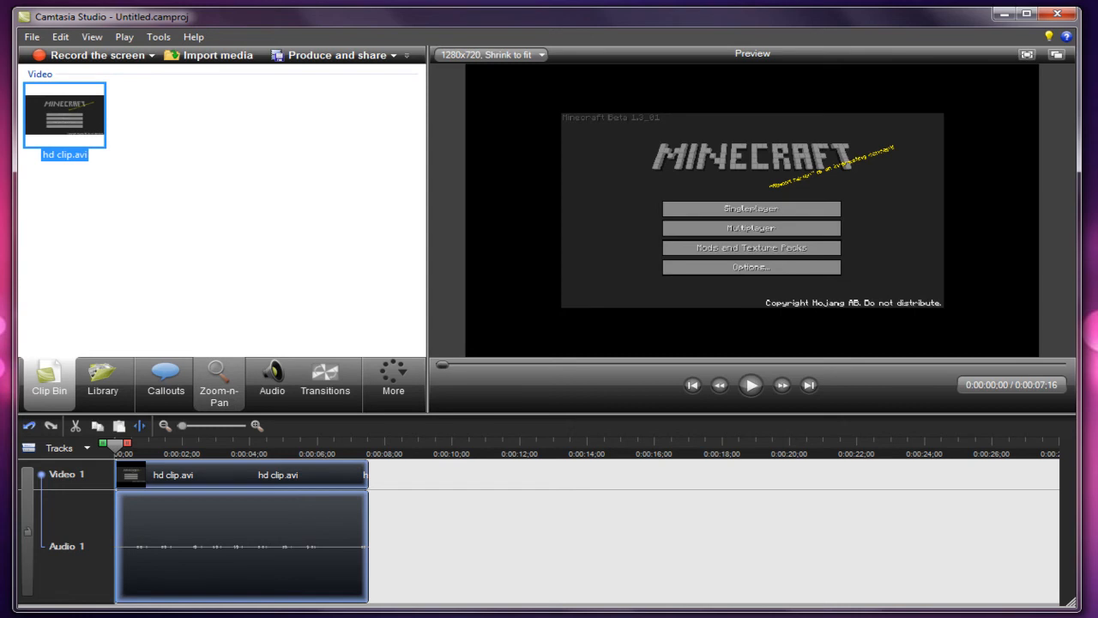
mouse_move(219, 378)
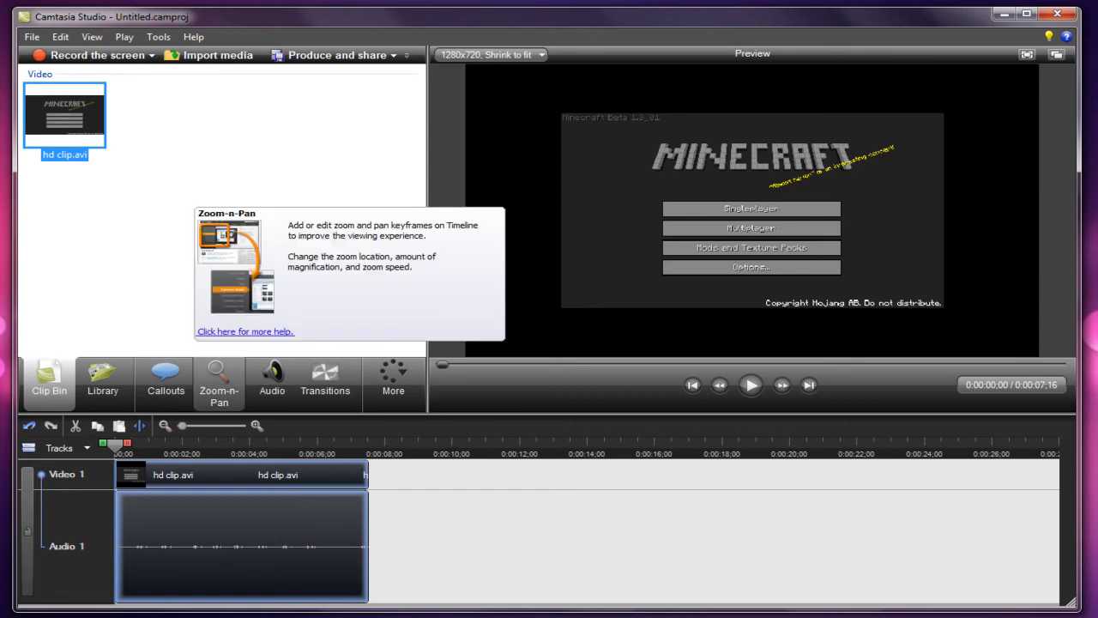
left_click(219, 381)
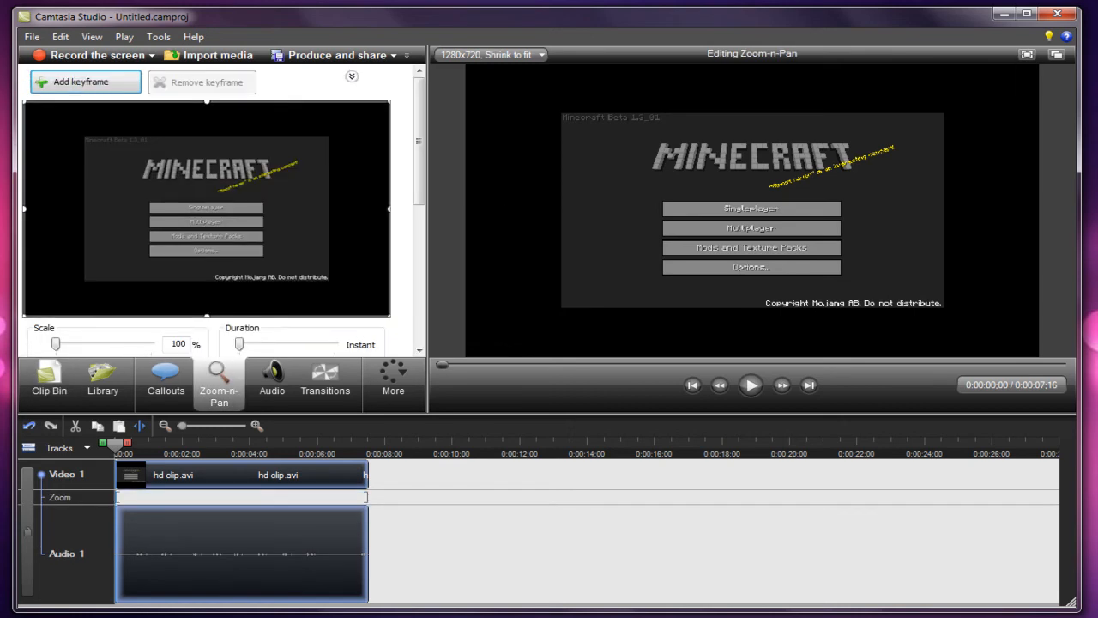
Dismiss the SmartFocus warning so the zoom rectangle can be set to 149%.
scroll("down", 3)
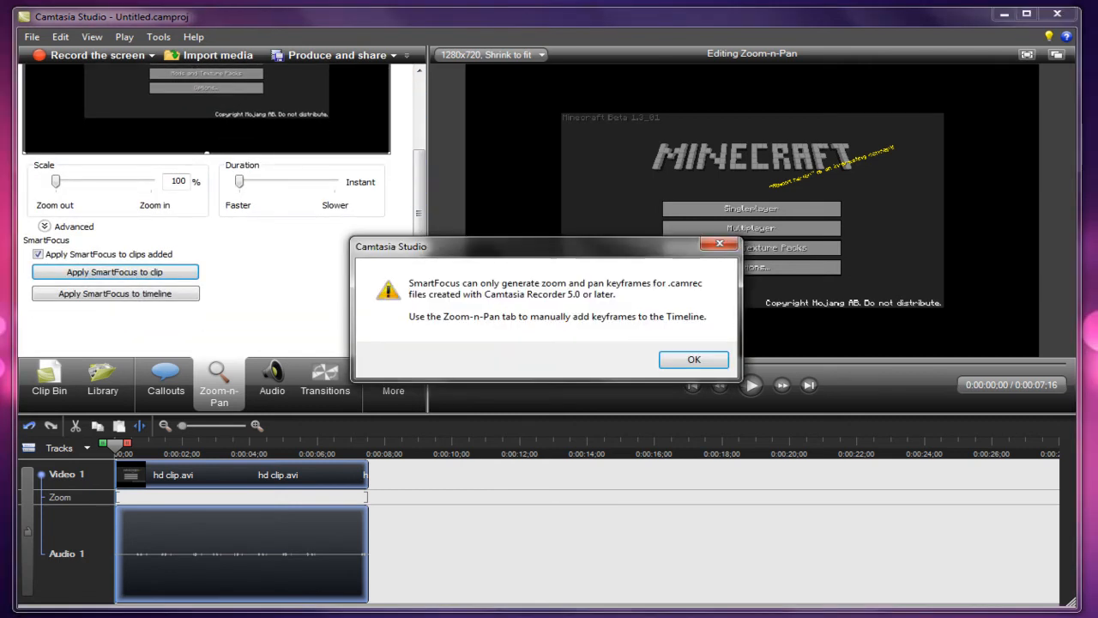
left_click(694, 358)
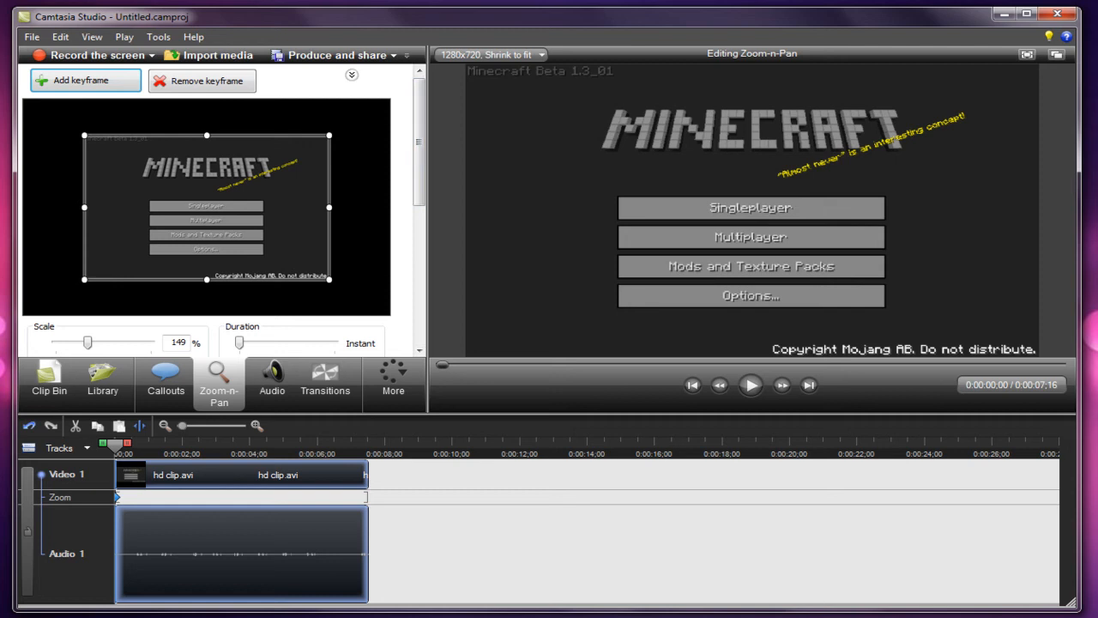
Start Produce and share with the HD 1280x720 preset.
left_click(31, 36)
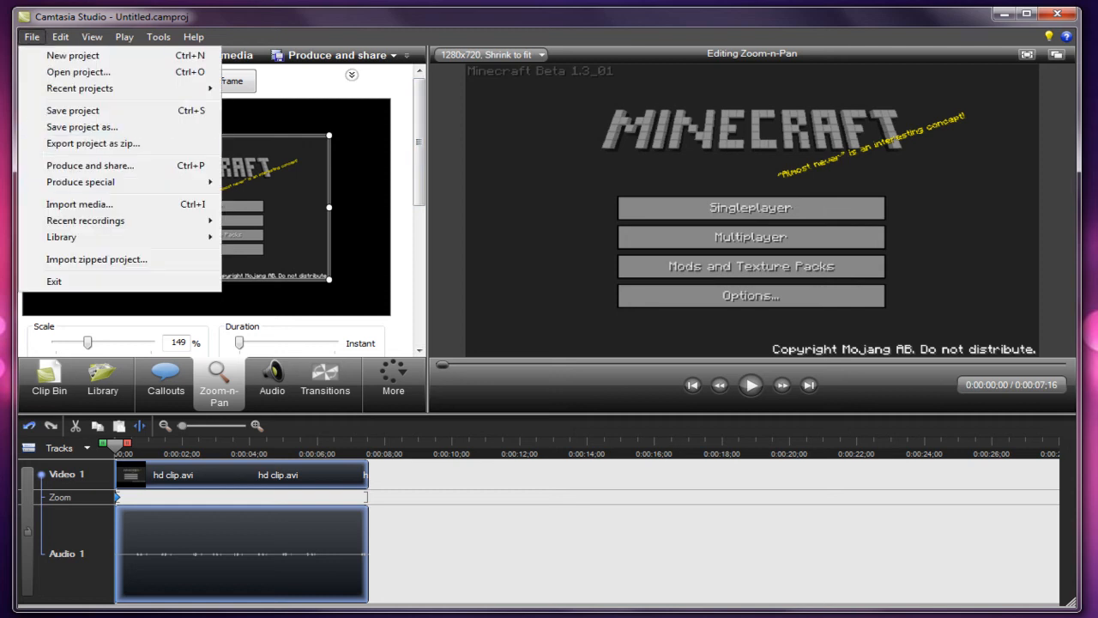
left_click(89, 164)
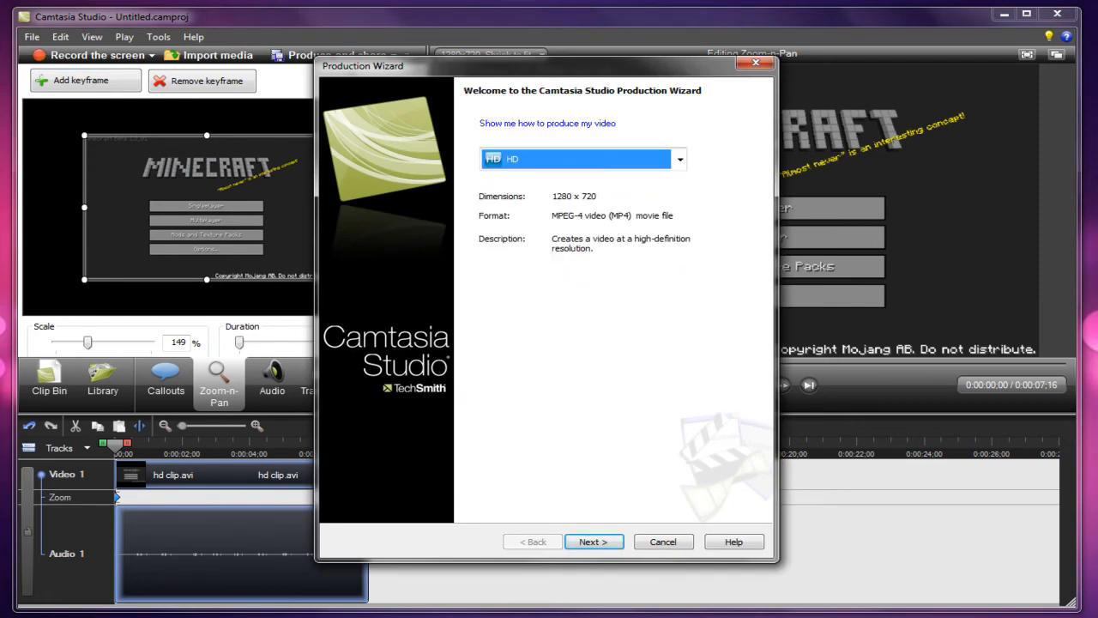
left_click(594, 543)
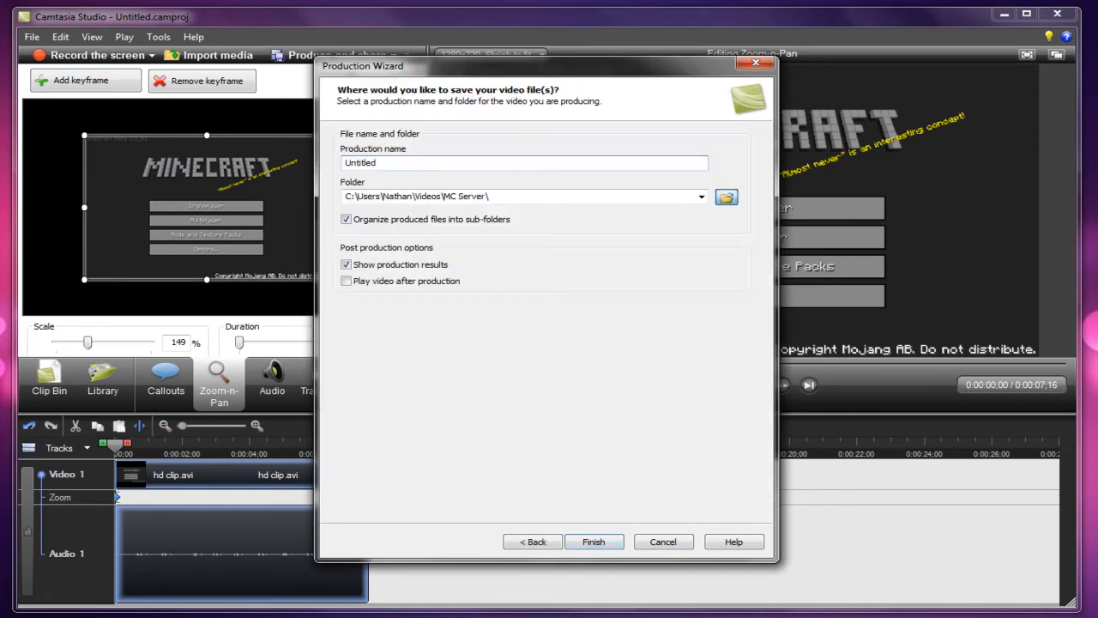
Save the output as 'how to' in the MC Tutorials folder and finish production.
left_click(726, 195)
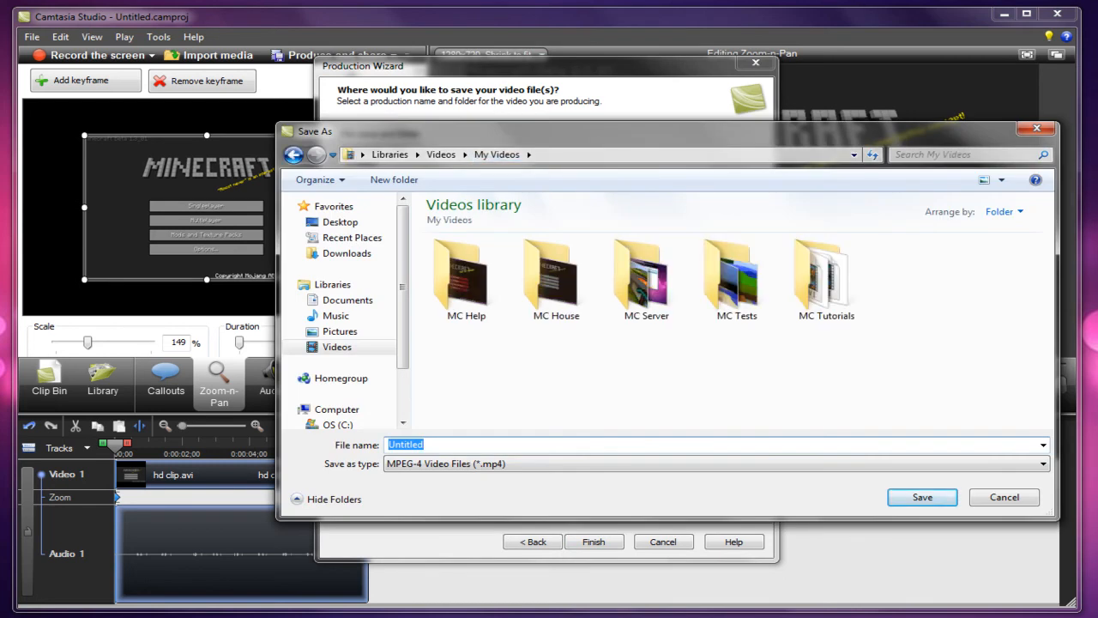
double_click(646, 273)
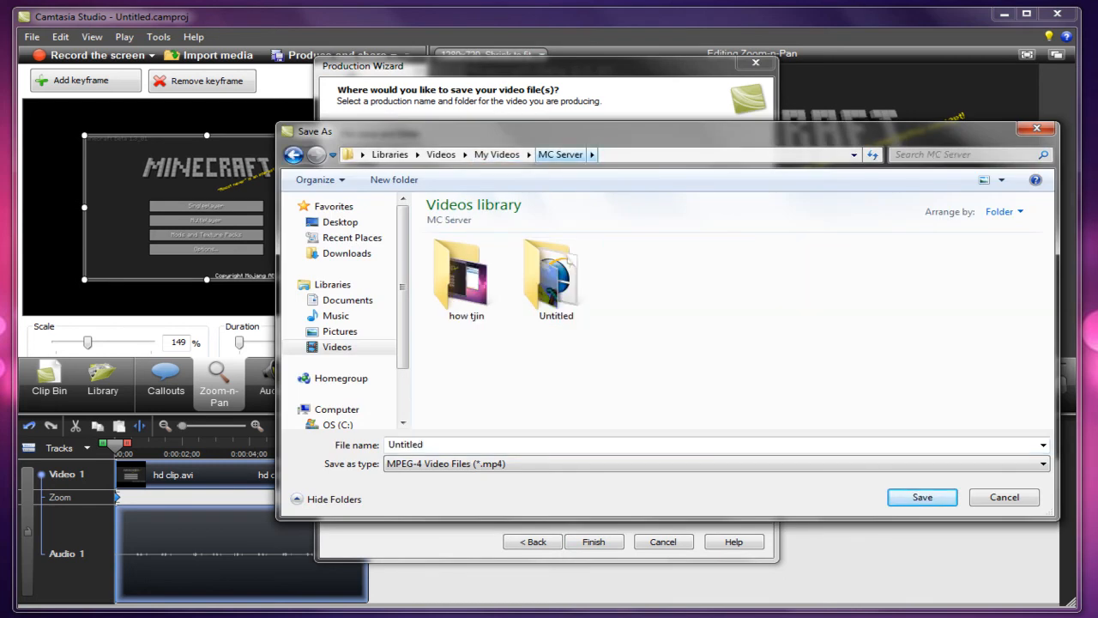
left_click(498, 155)
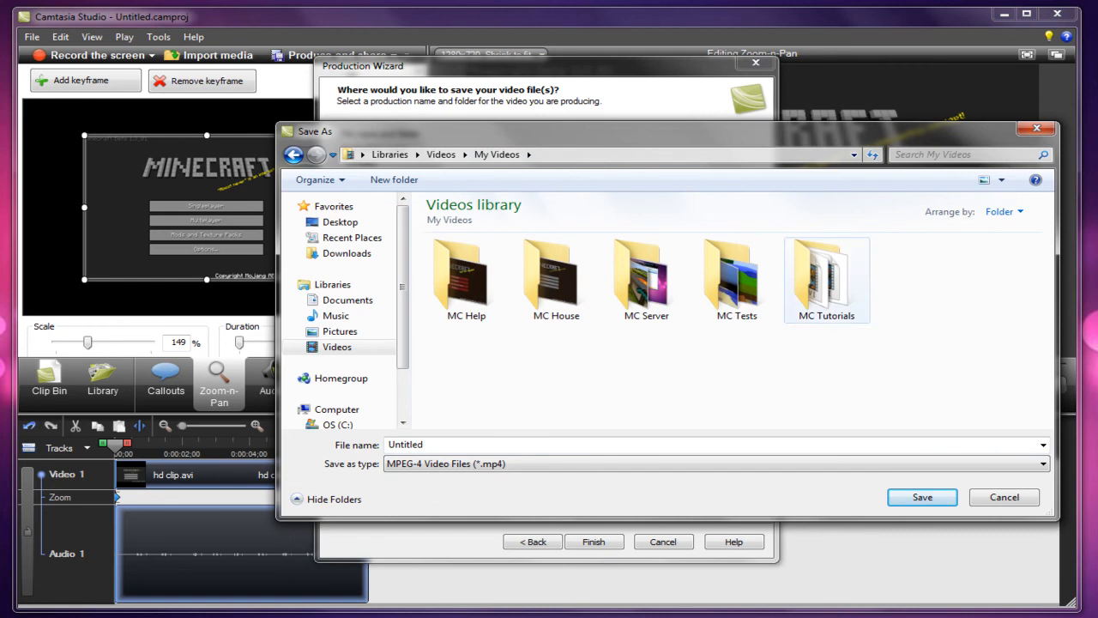
double_click(827, 275)
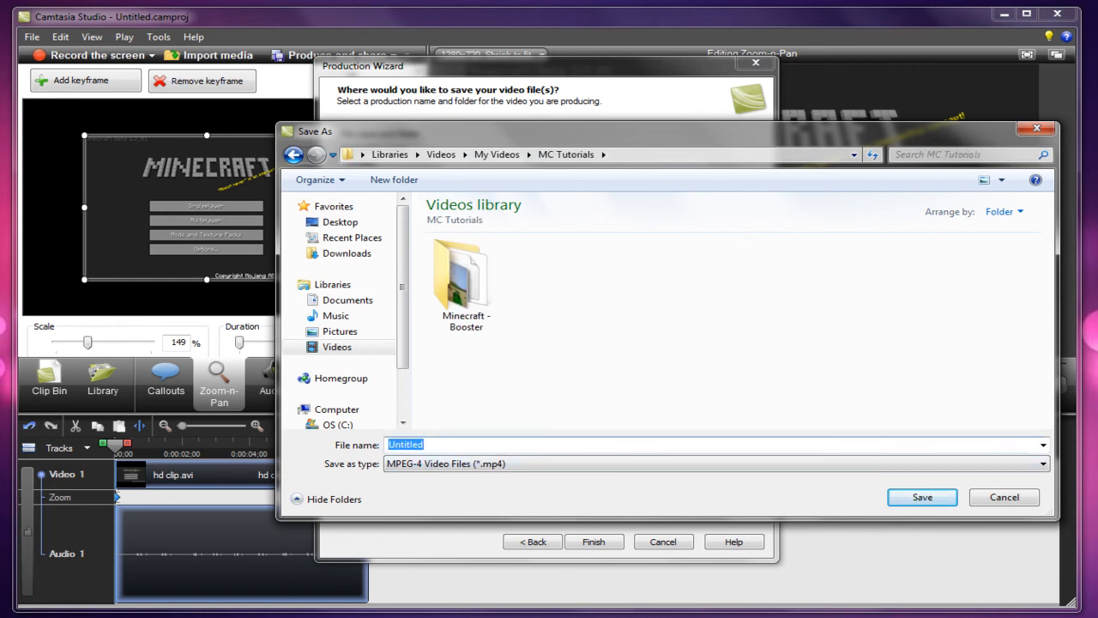
type("how to")
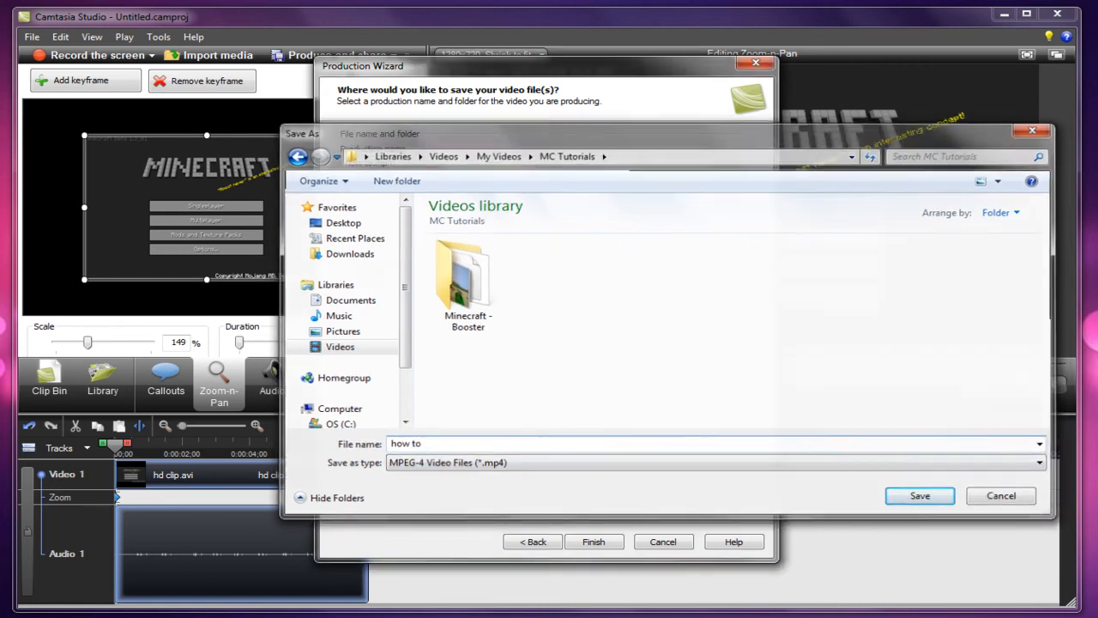
left_click(920, 494)
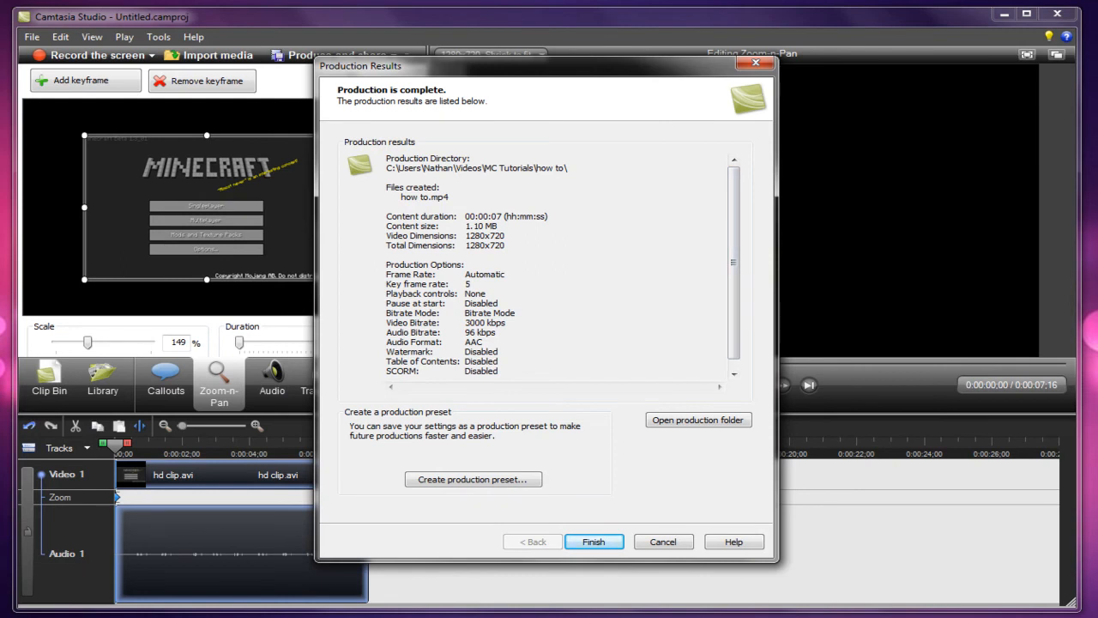
left_click(594, 542)
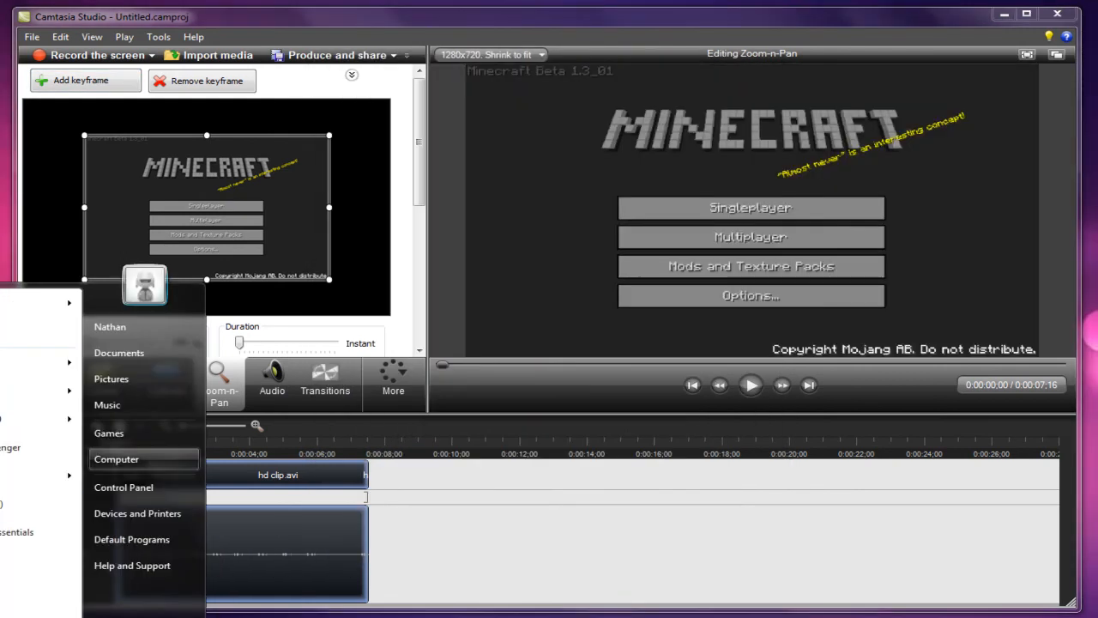
Browse from Documents to Videos > MC Tutorials > how to in Windows Explorer.
left_click(119, 353)
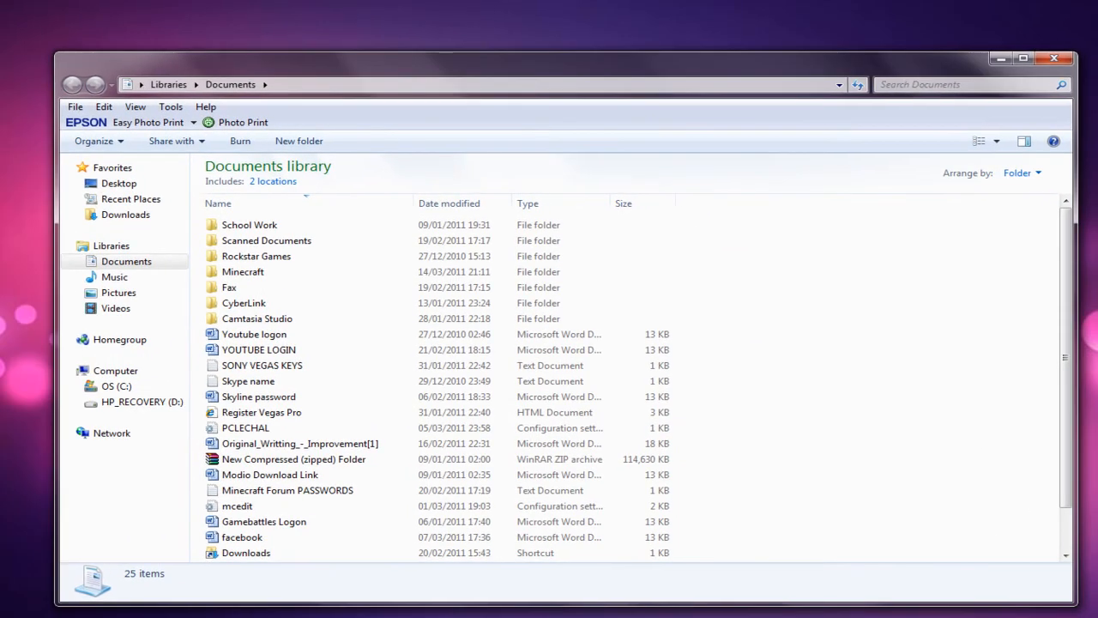
left_click(117, 309)
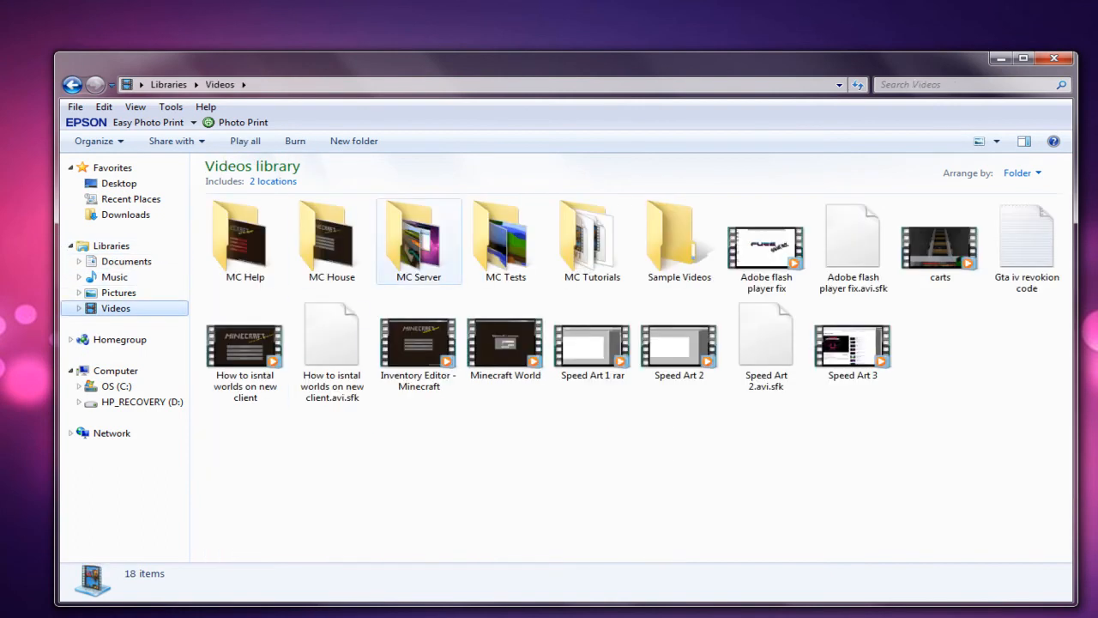
double_click(592, 237)
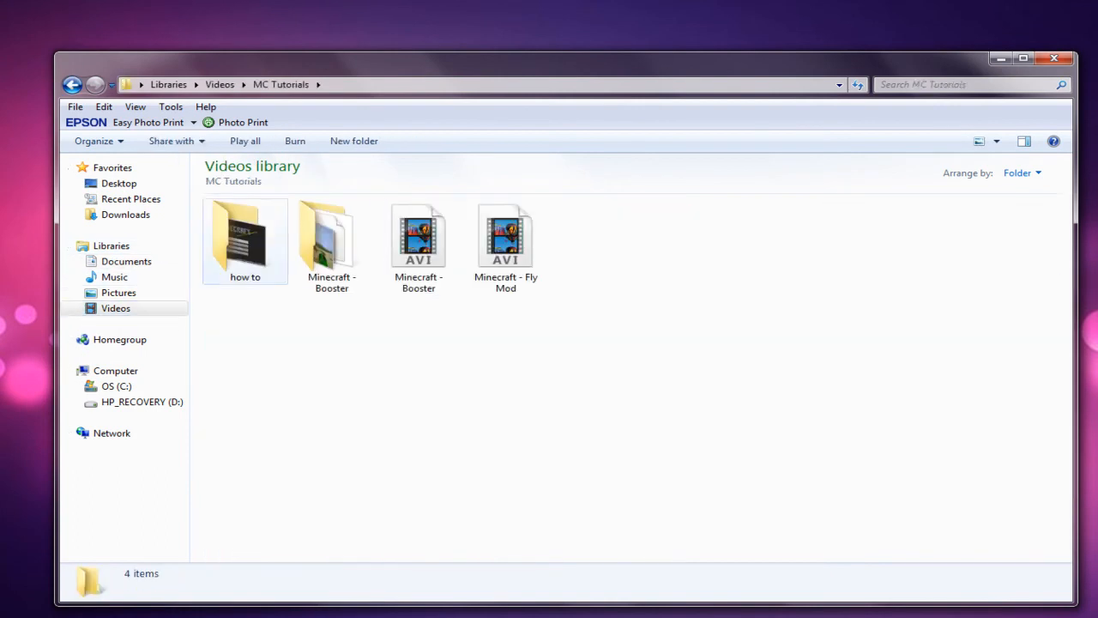
double_click(244, 240)
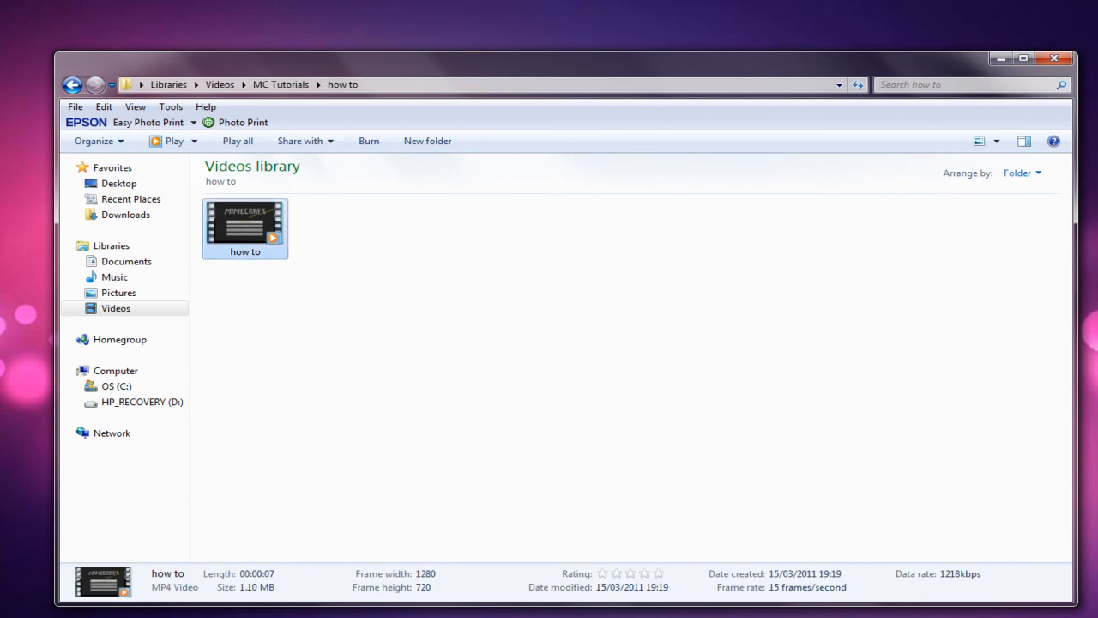
Play how to.mp4 in Windows Media Player, then close the player.
double_click(246, 226)
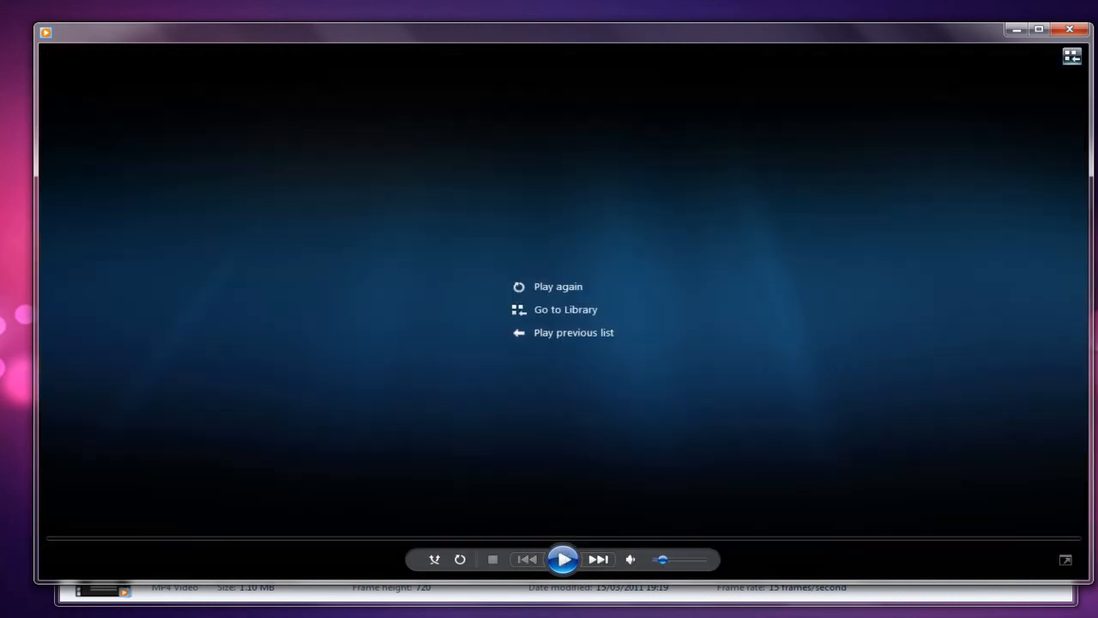
left_click(566, 309)
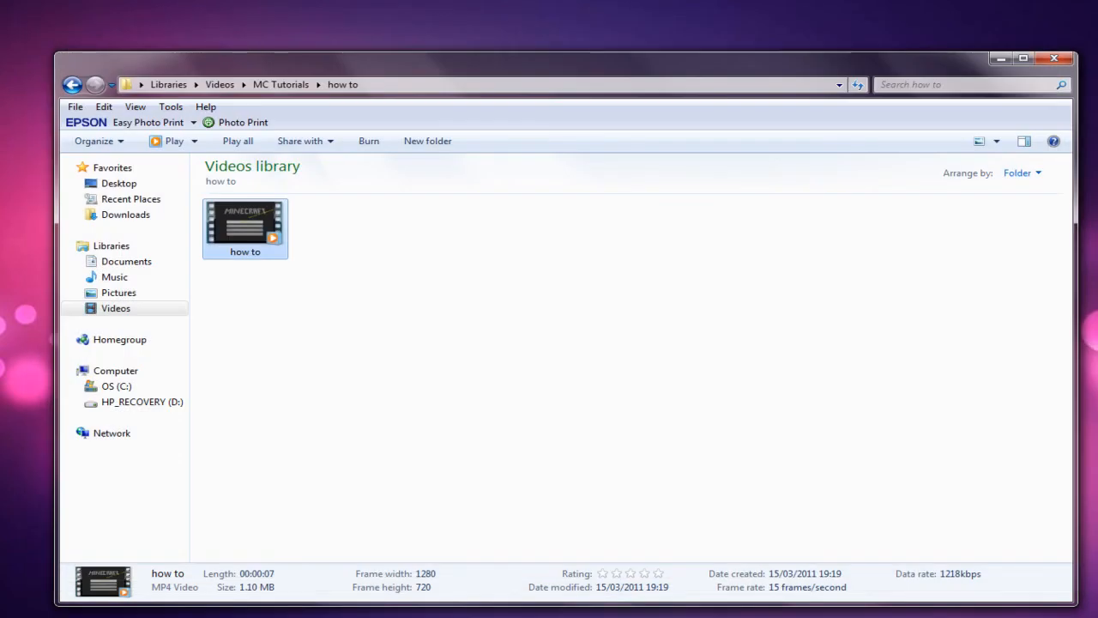